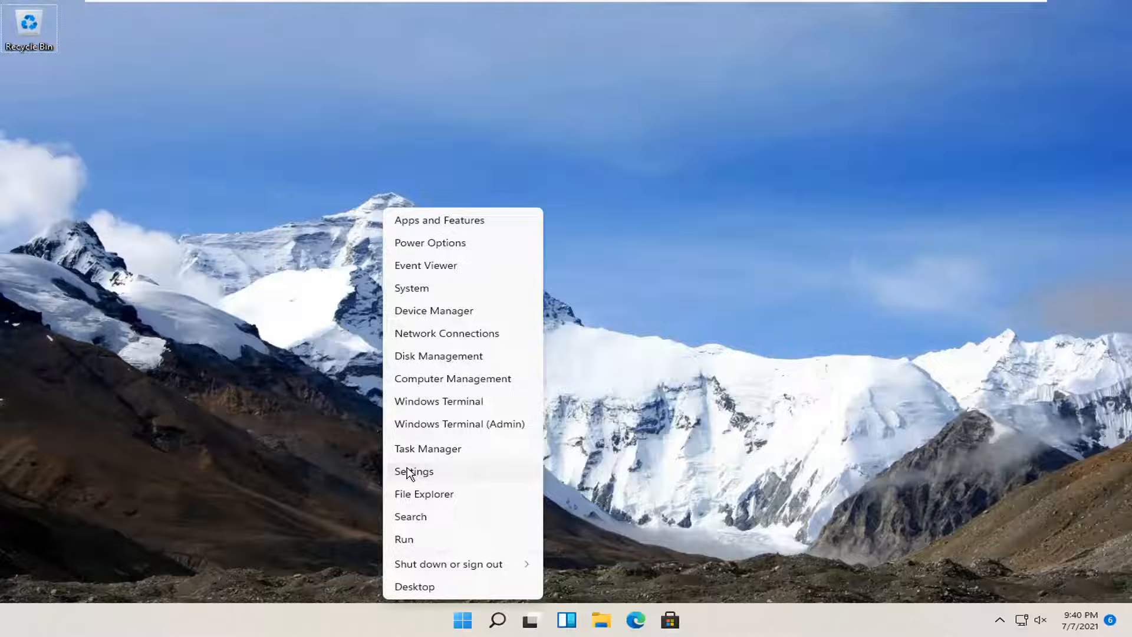
Launch the Settings app from the Start quick link menu.
left_click(414, 470)
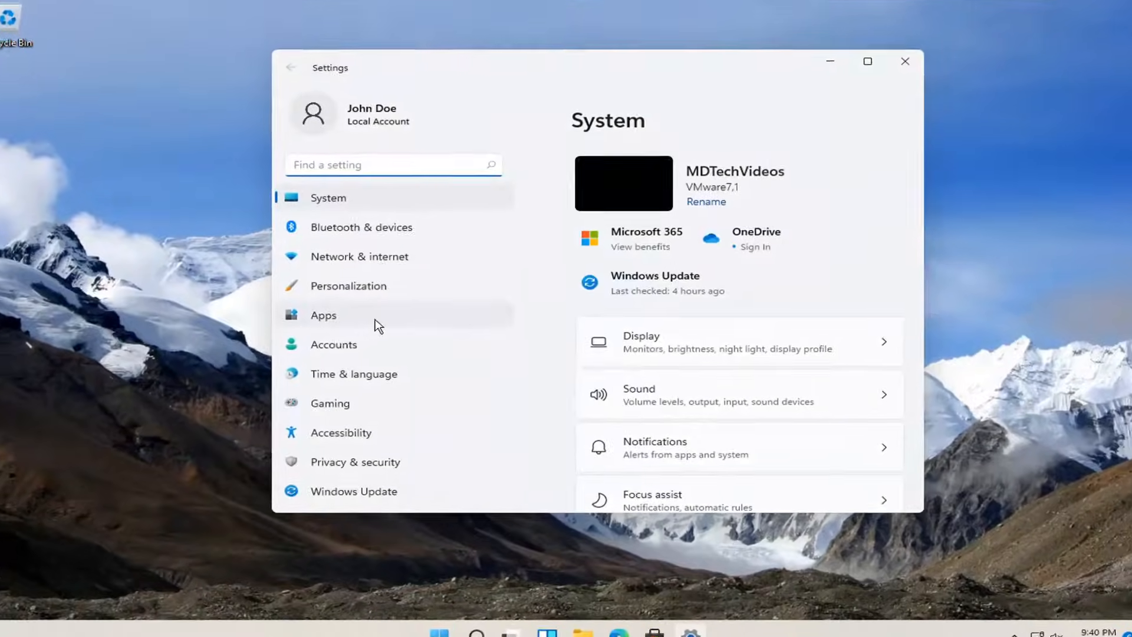
Go to Apps in the Settings sidebar to reach Optional features.
left_click(323, 315)
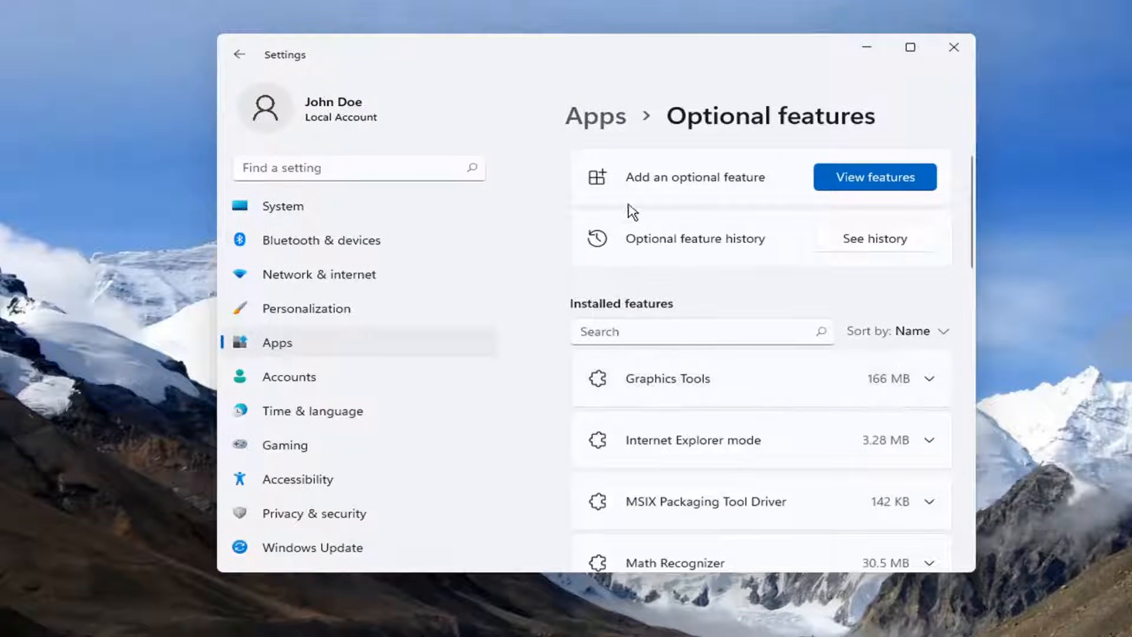
mouse_move(874, 177)
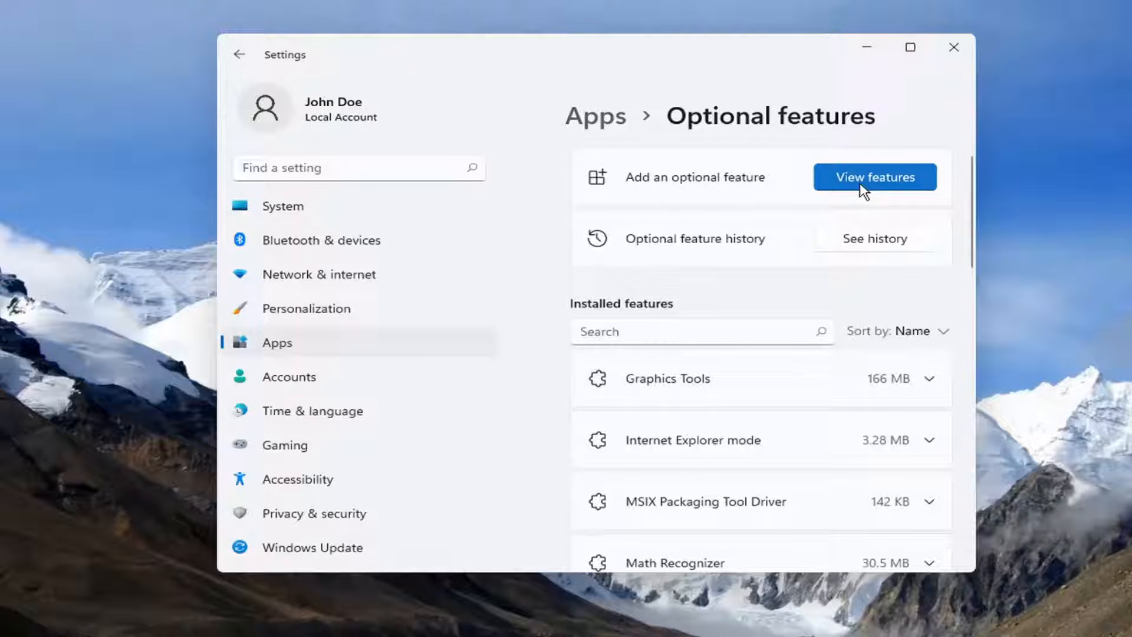
Search 'windows fax', select Windows Fax and Scan, and continue to the summary.
left_click(874, 177)
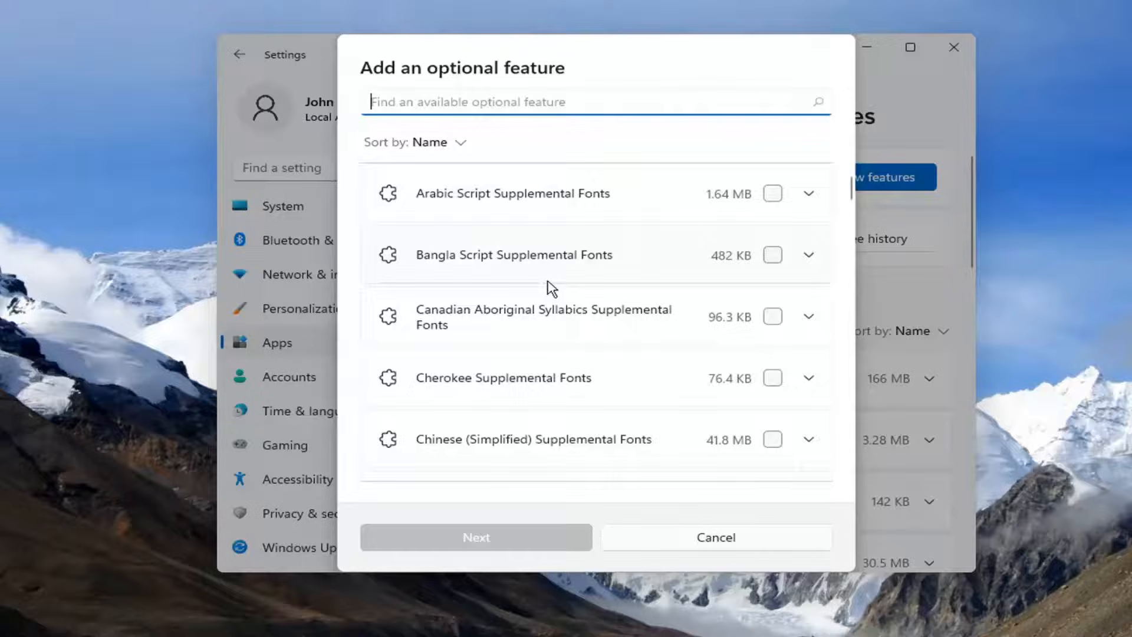
type("windows fax")
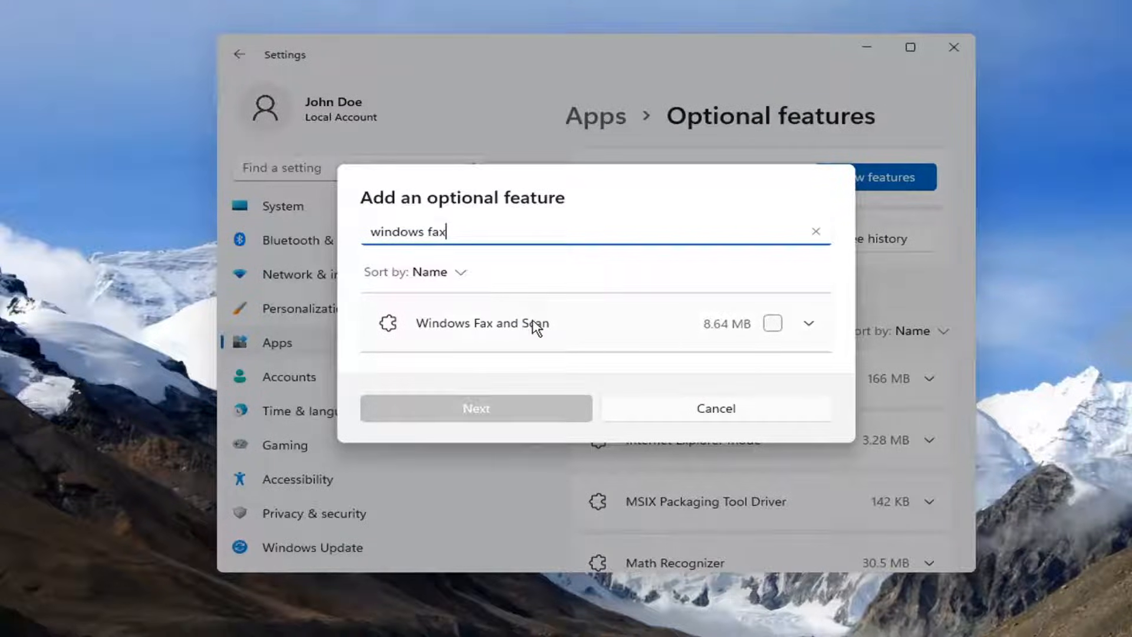
left_click(772, 323)
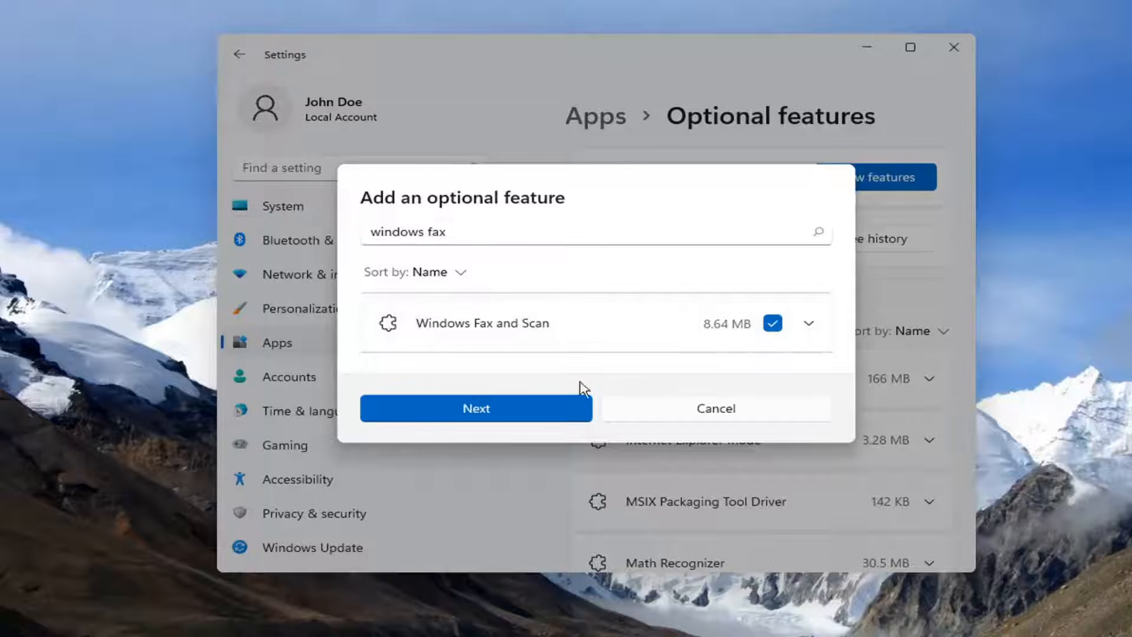
left_click(476, 408)
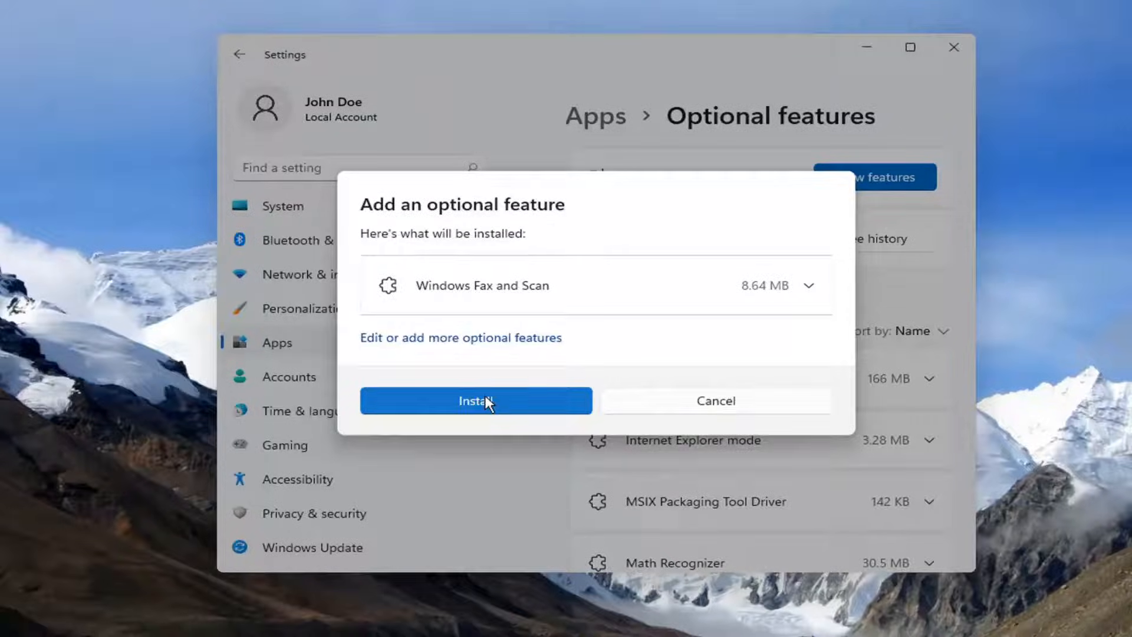
Install Windows Fax and Scan, then close the Settings window.
left_click(476, 401)
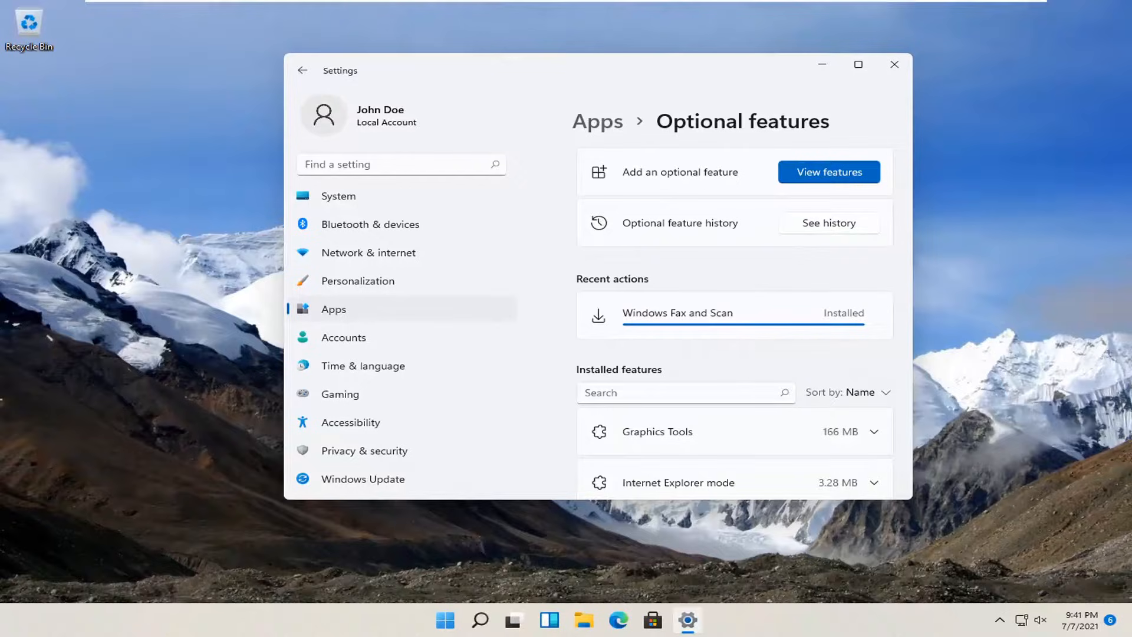
left_click(894, 65)
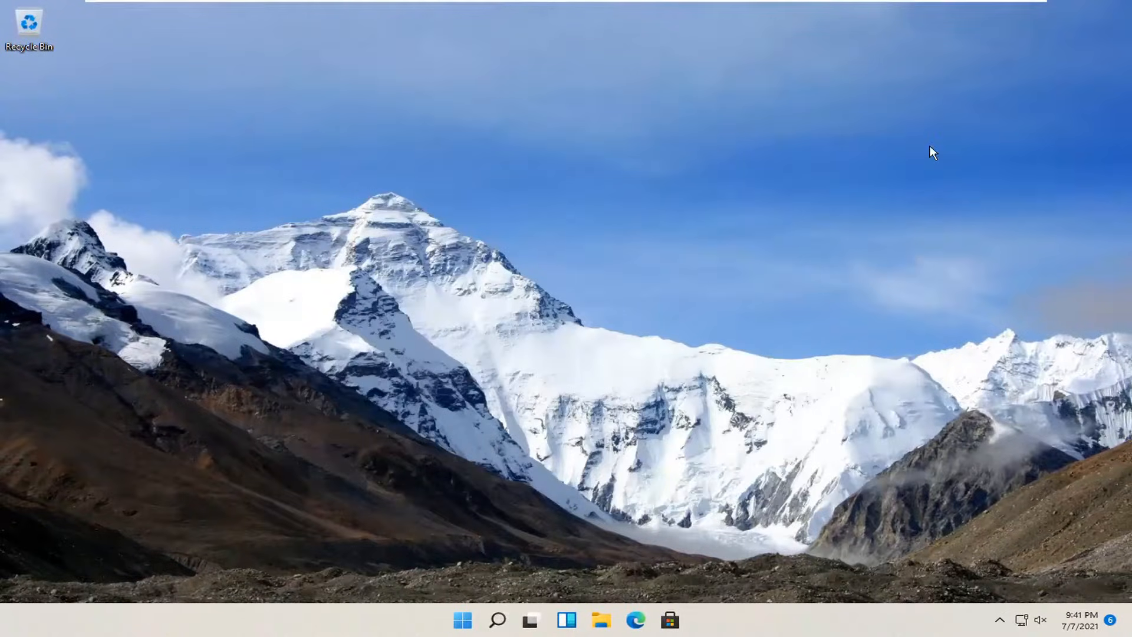